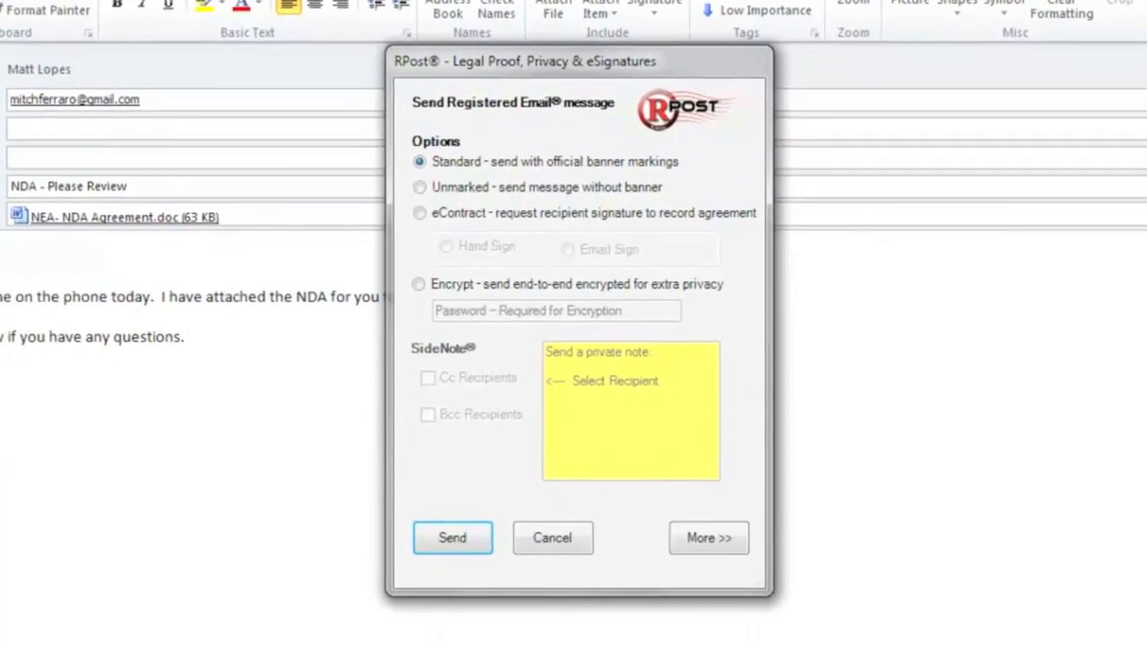
# Step: Choose the Encrypt option so the NDA email is sent end-to-end encrypted
pyautogui.click(419, 284)
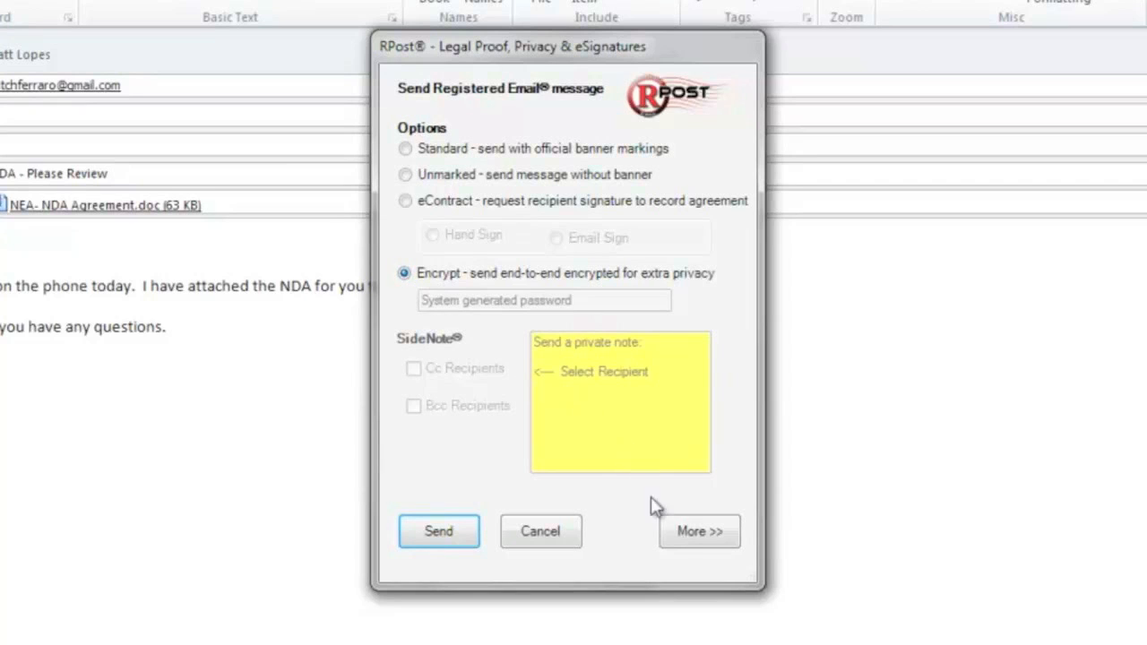
# Step: In RPost Options > Encryption, uncheck 'RPost system generates random decryption password'
pyautogui.click(699, 531)
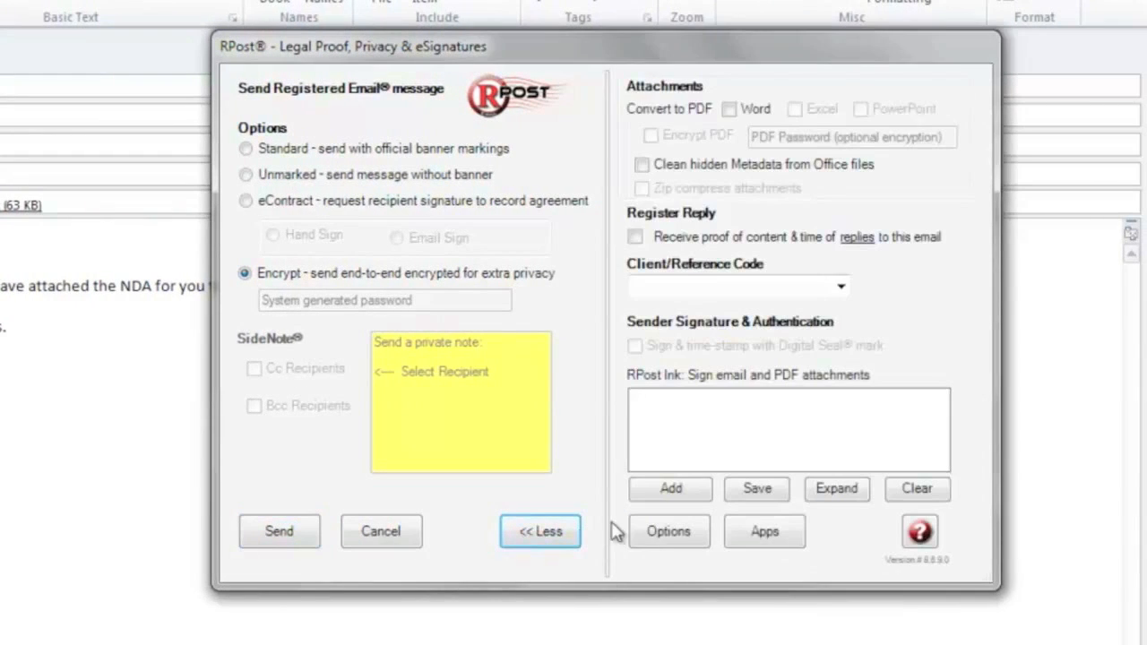
pyautogui.click(669, 531)
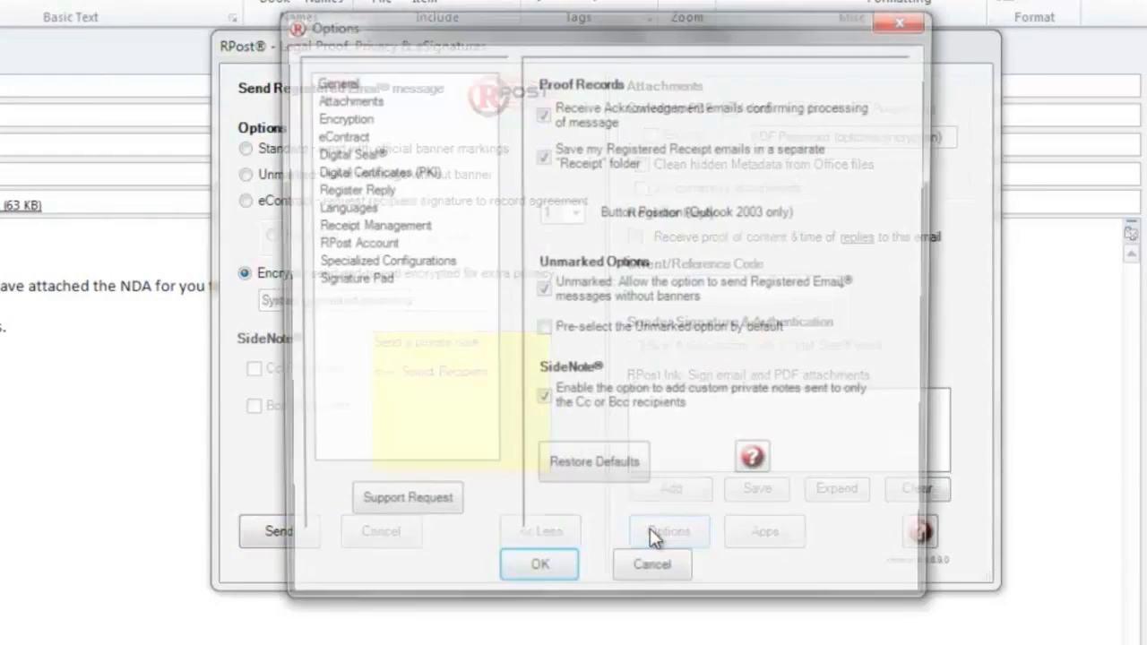
pyautogui.click(346, 118)
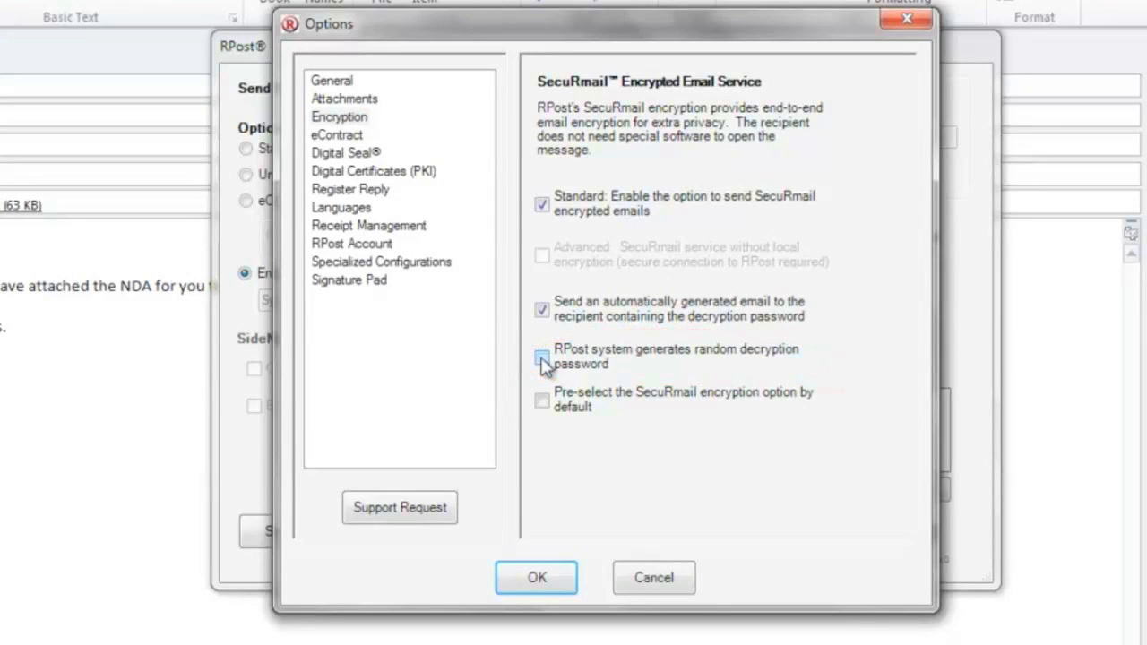
pyautogui.click(536, 578)
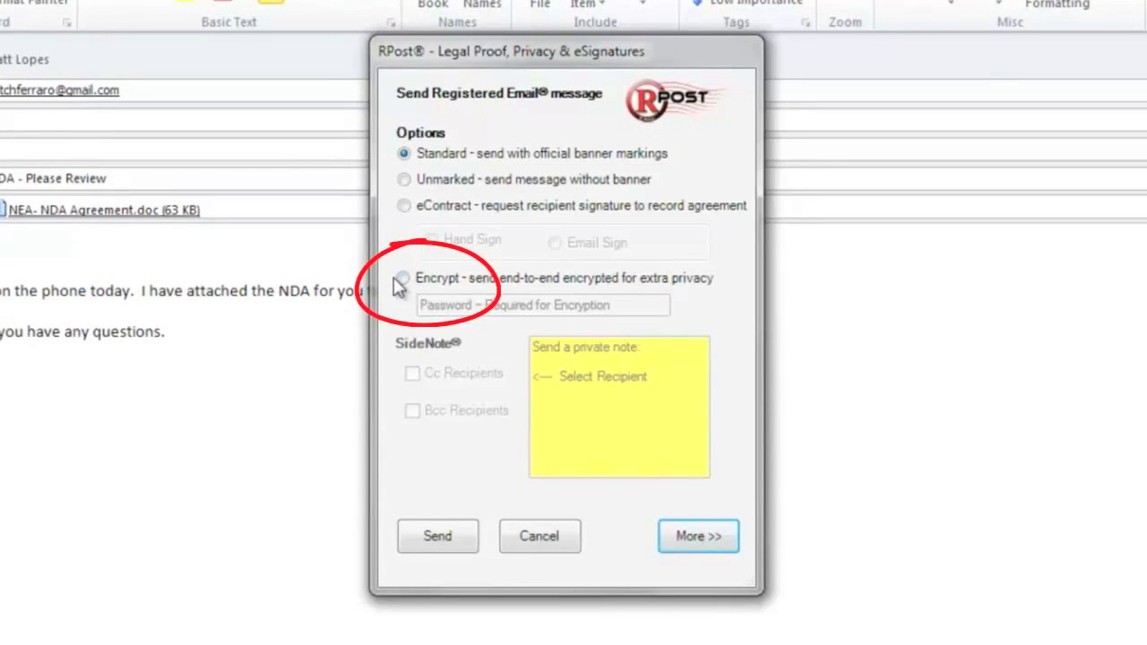
pyautogui.click(404, 280)
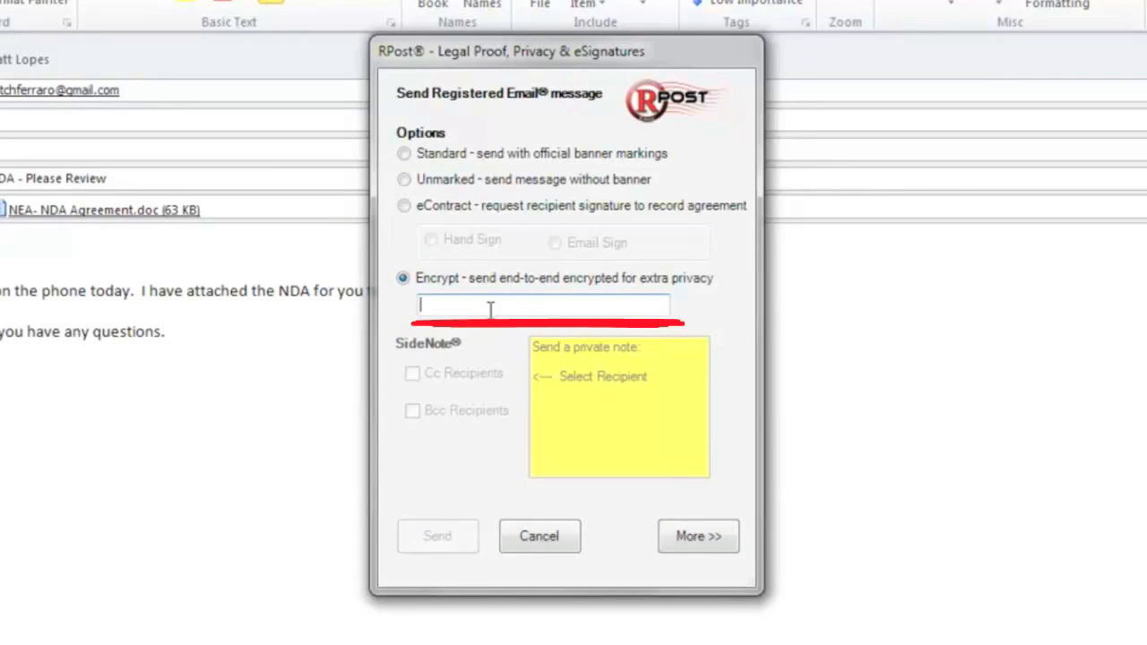
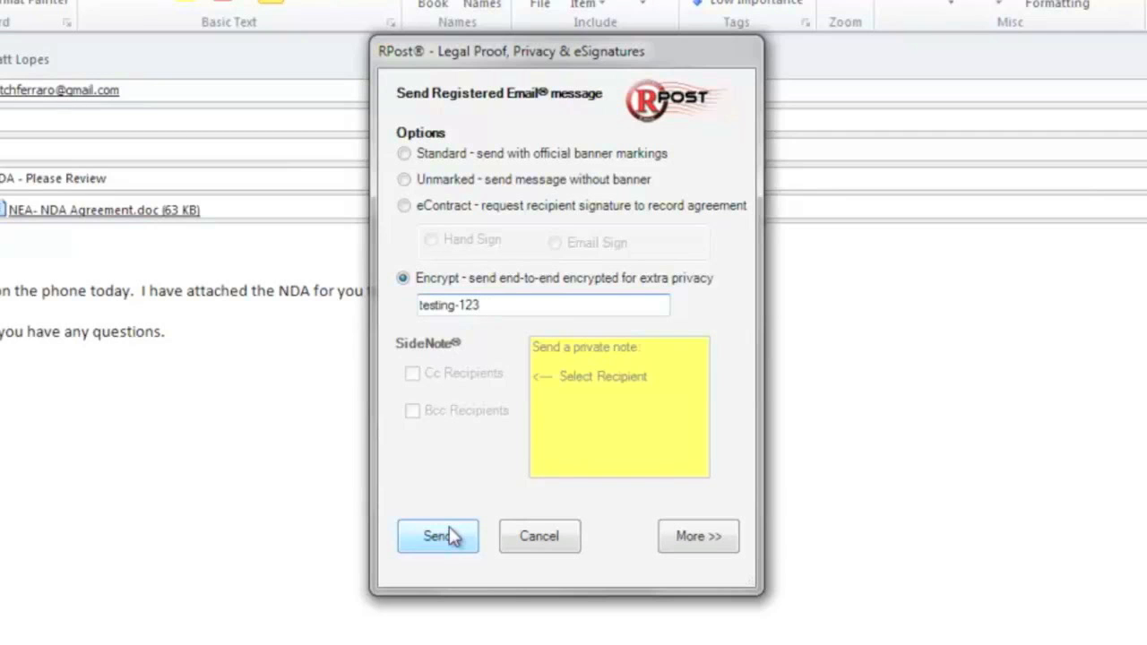
pyautogui.click(438, 536)
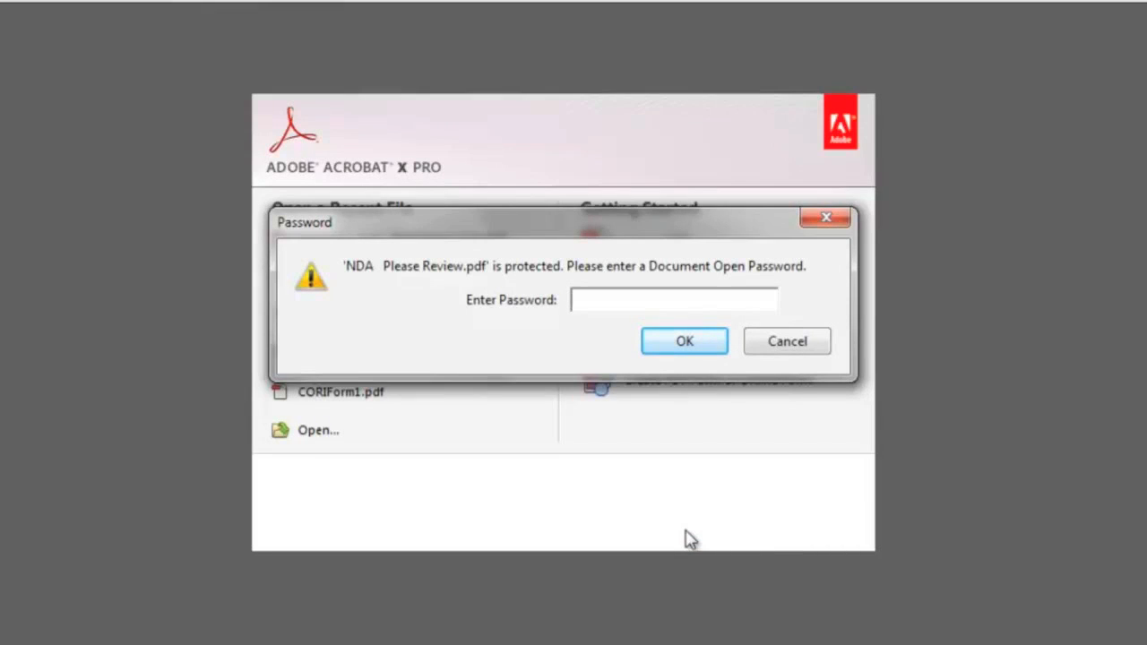
# Step: Enter the document open password to unlock the NDA - Please Review PDF
pyautogui.write('password')
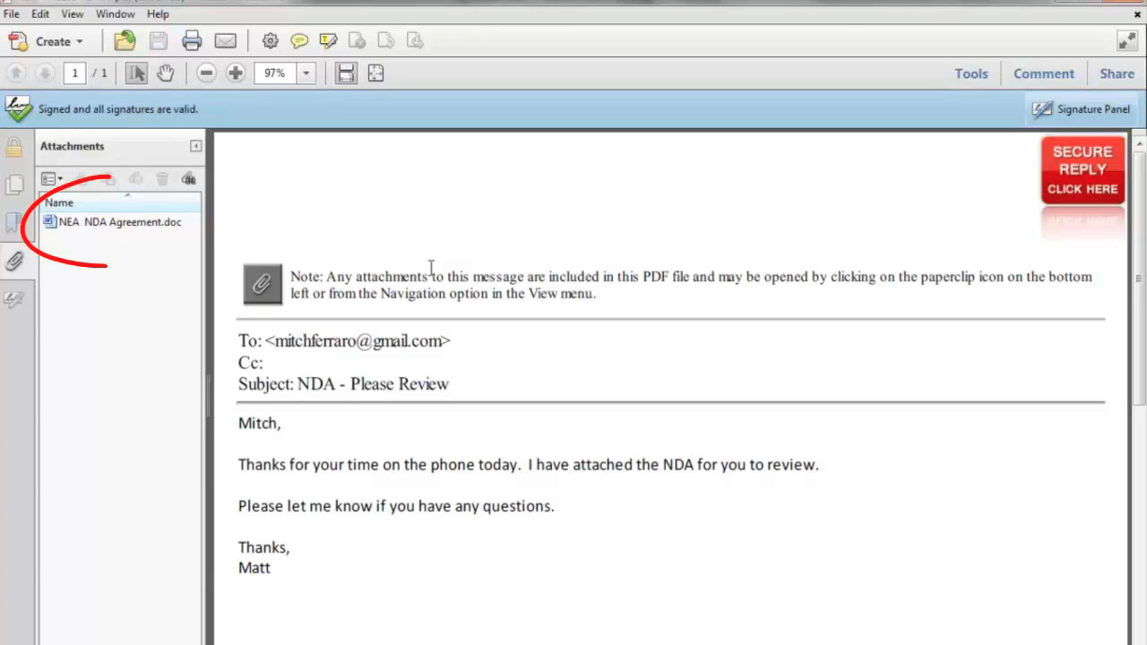
pyautogui.moveTo(126, 222)
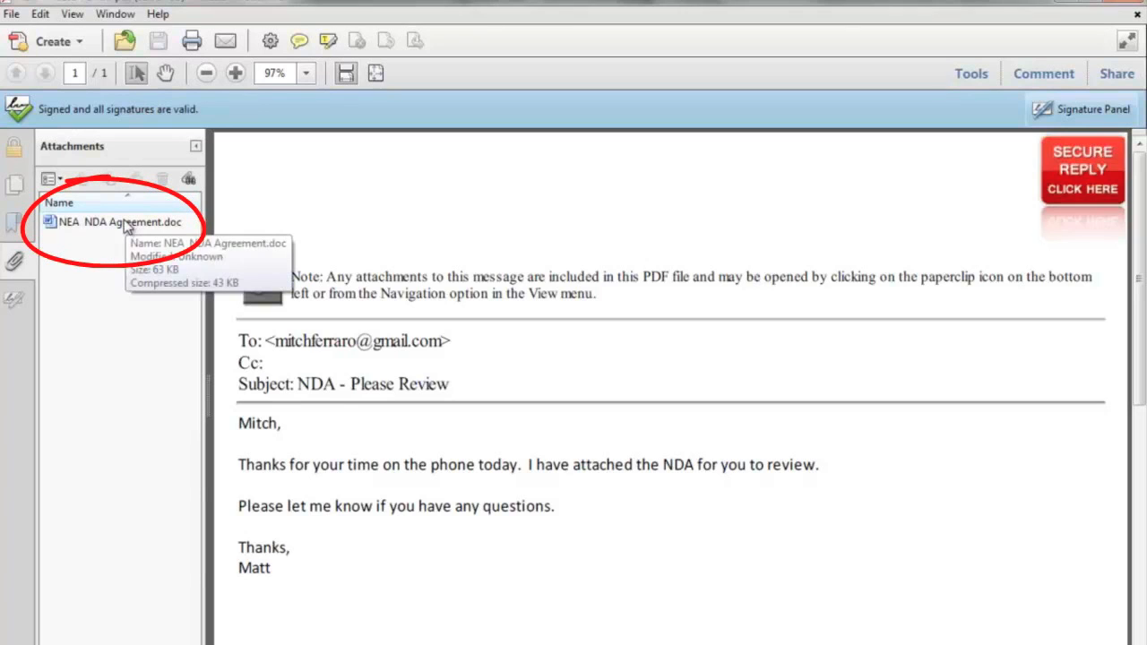
pyautogui.moveTo(100, 249)
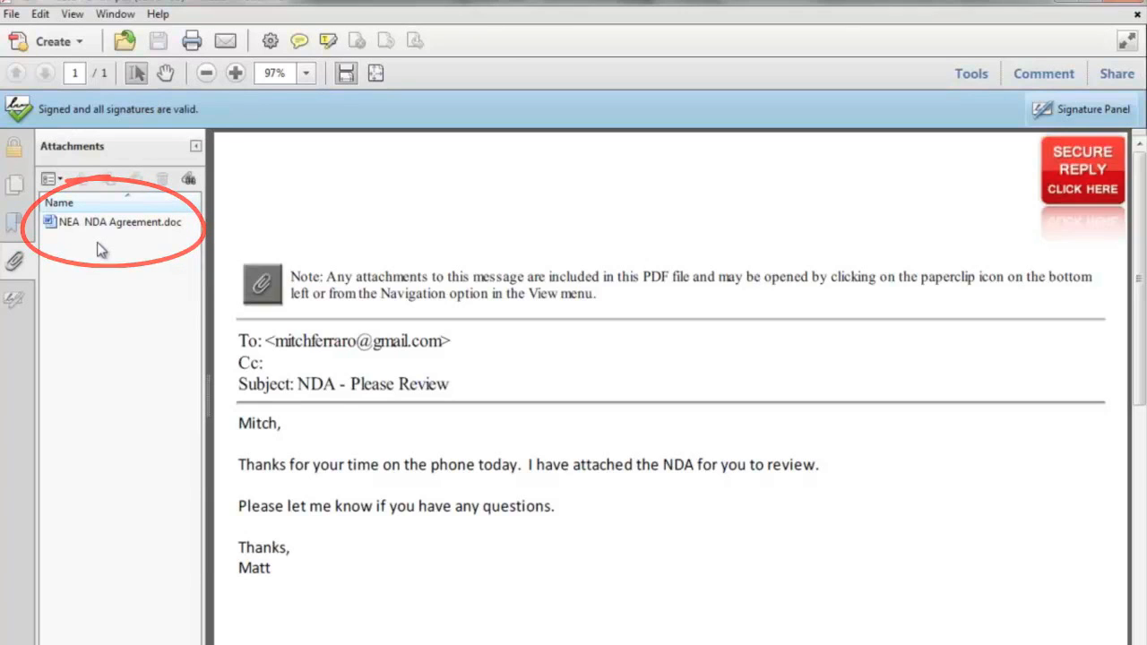
pyautogui.moveTo(15, 262)
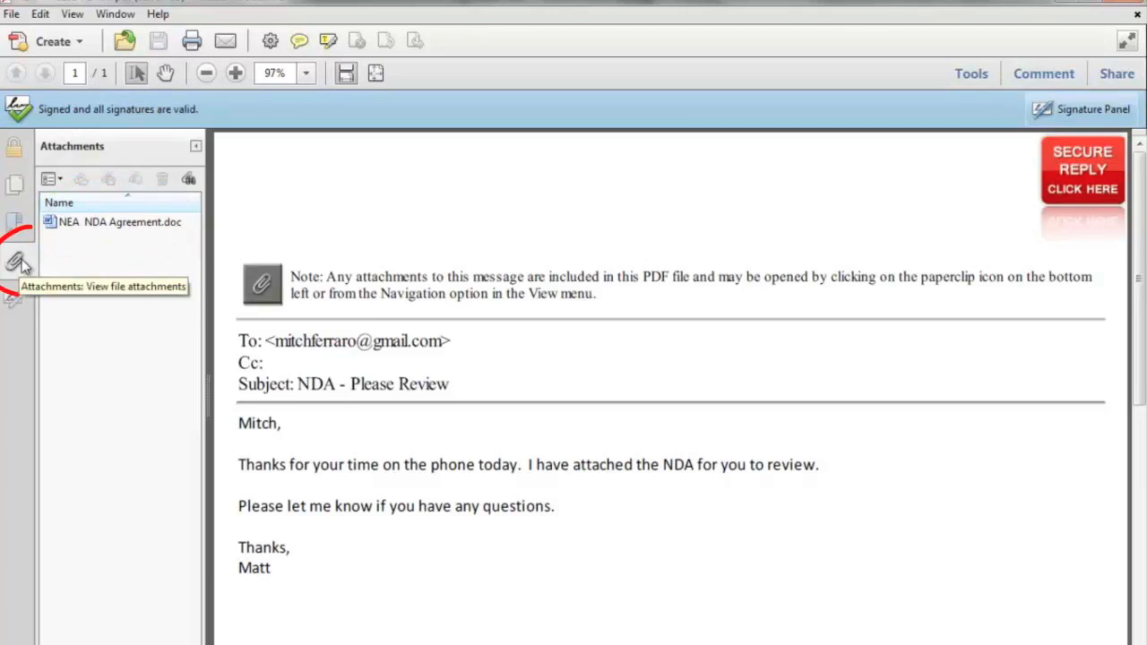
pyautogui.moveTo(93, 278)
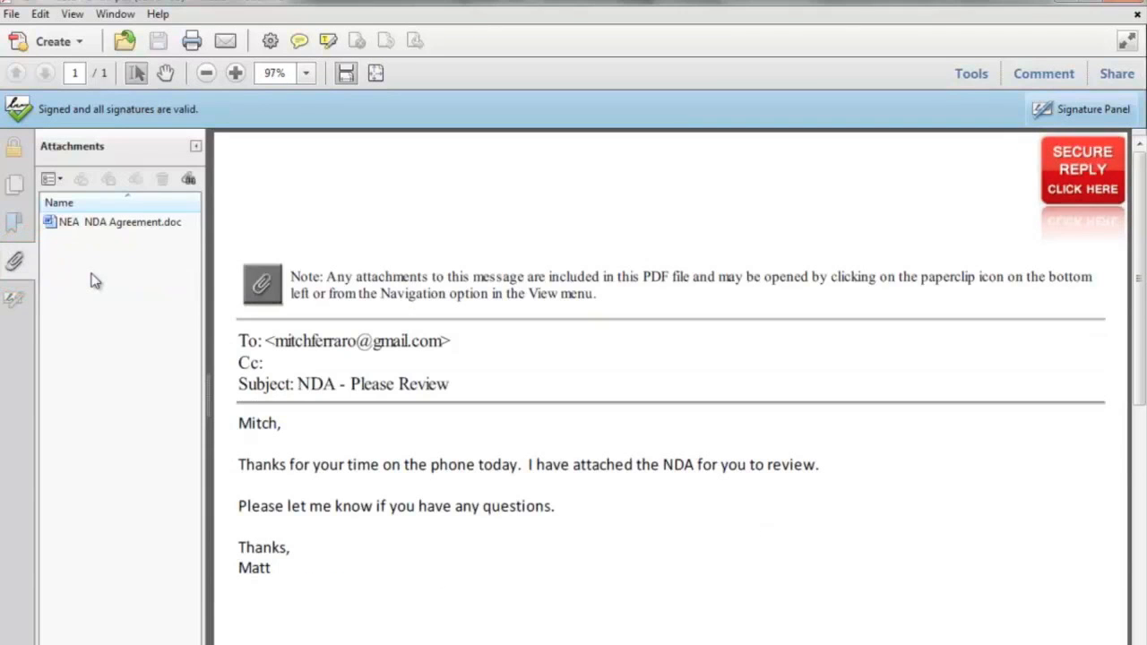
# Step: Open the NEA NDA Agreement.doc attachment from the PDF's Attachments panel
pyautogui.click(120, 223)
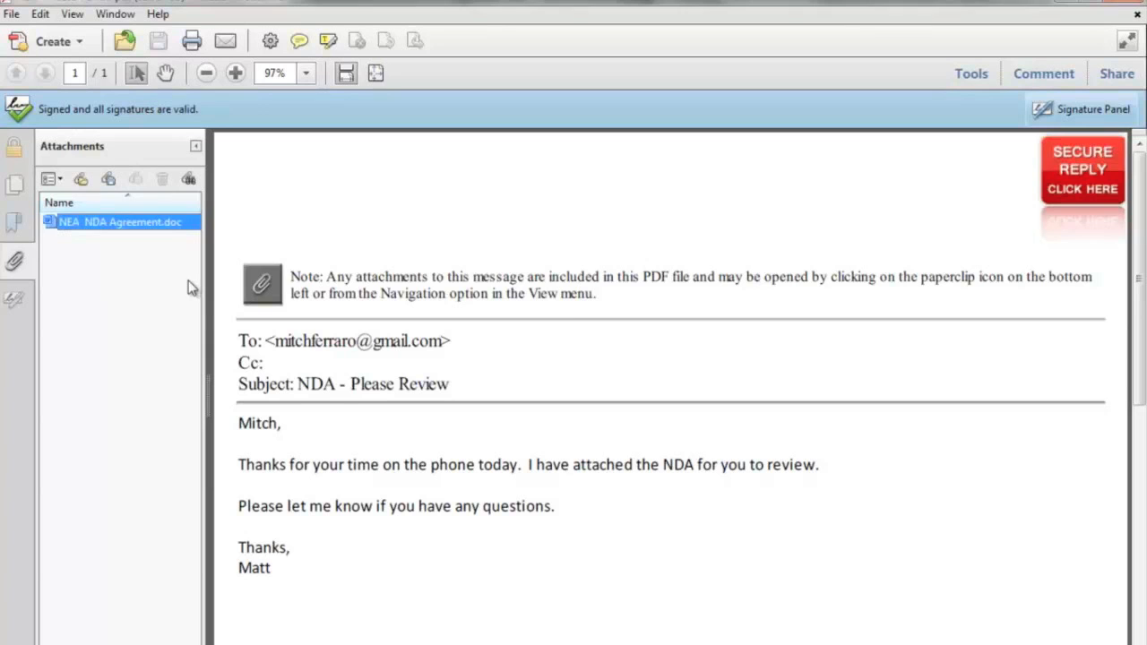
pyautogui.doubleClick(120, 222)
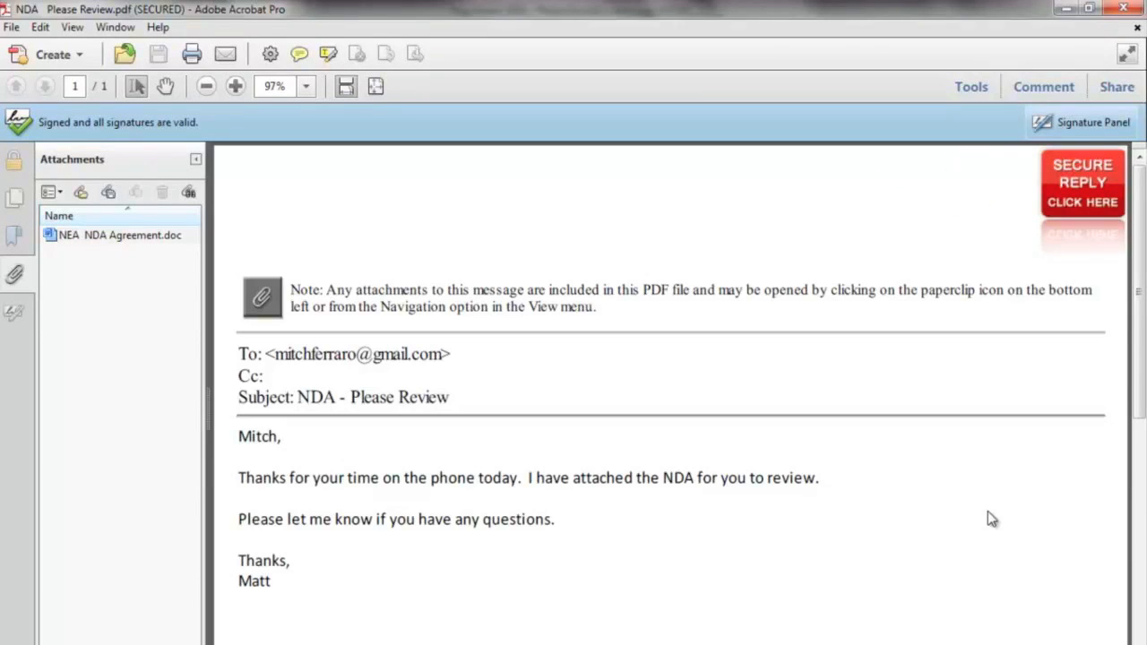
pyautogui.moveTo(1074, 231)
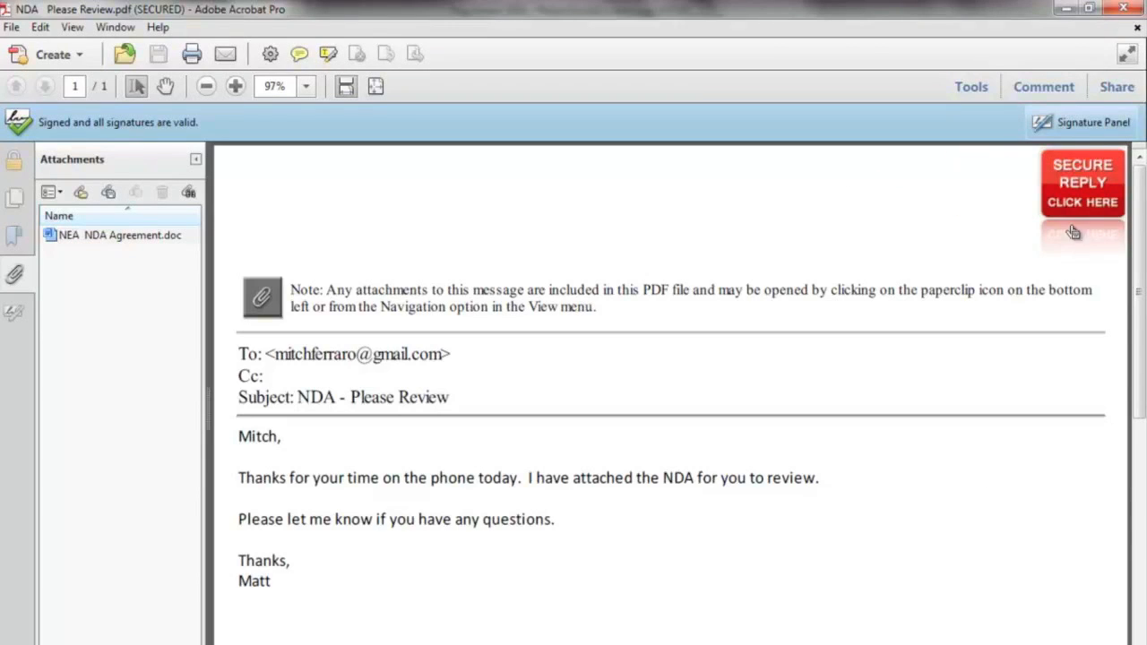
# Step: Start a SECURE REPLY from the PDF and acknowledge RMail's encrypted-reply notice
pyautogui.click(1083, 183)
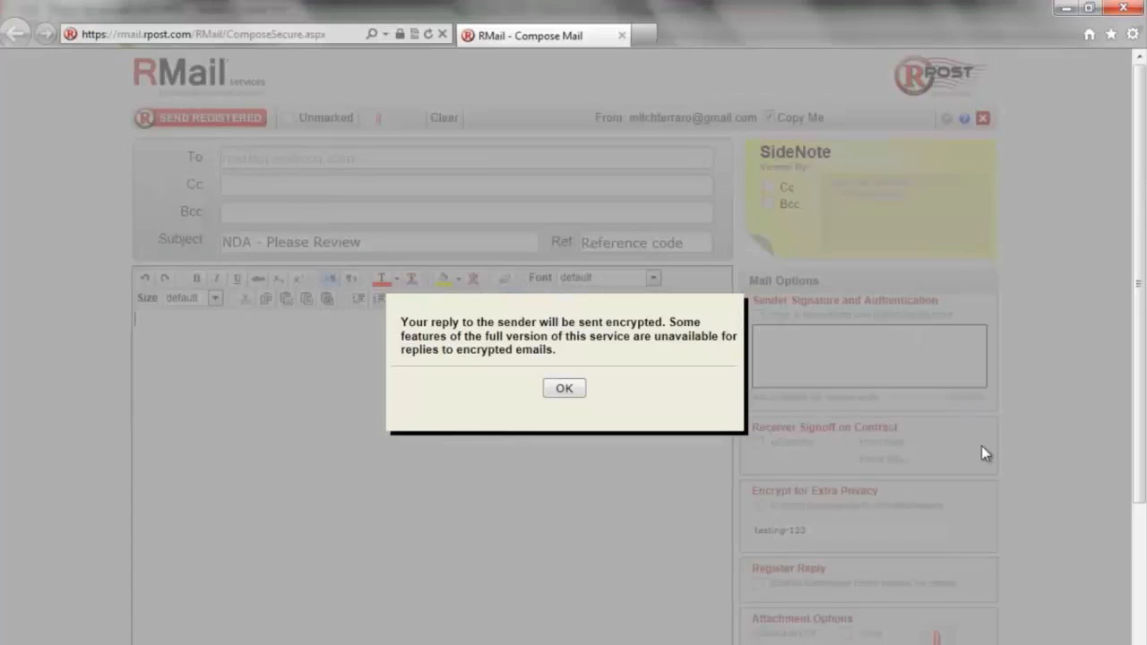
pyautogui.moveTo(563, 388)
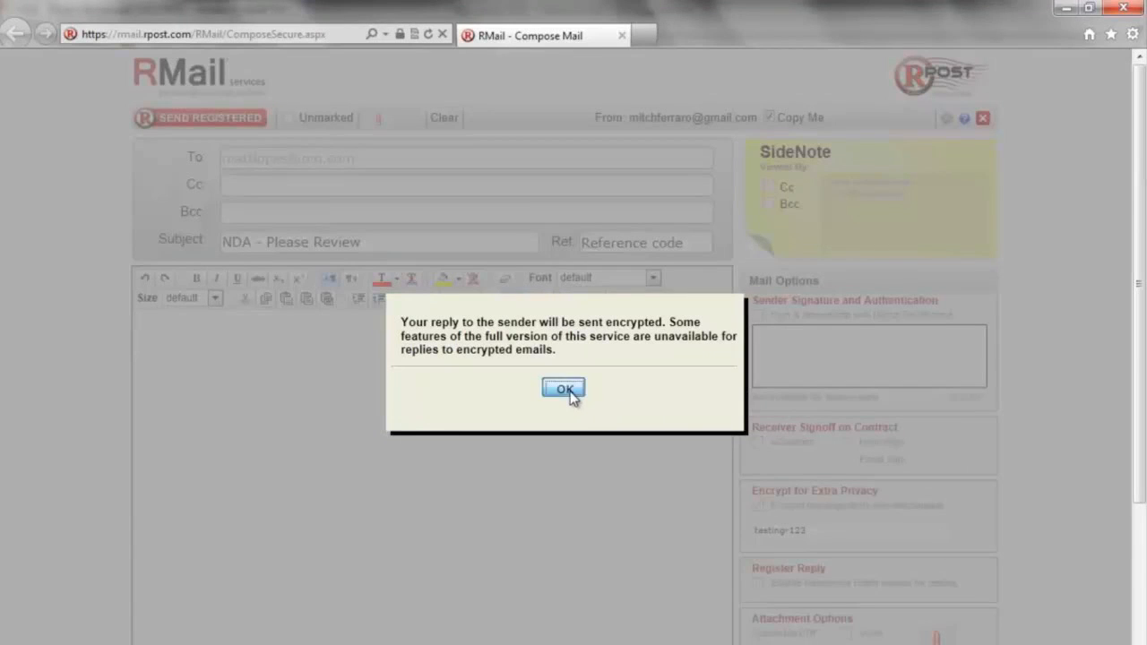
pyautogui.click(563, 389)
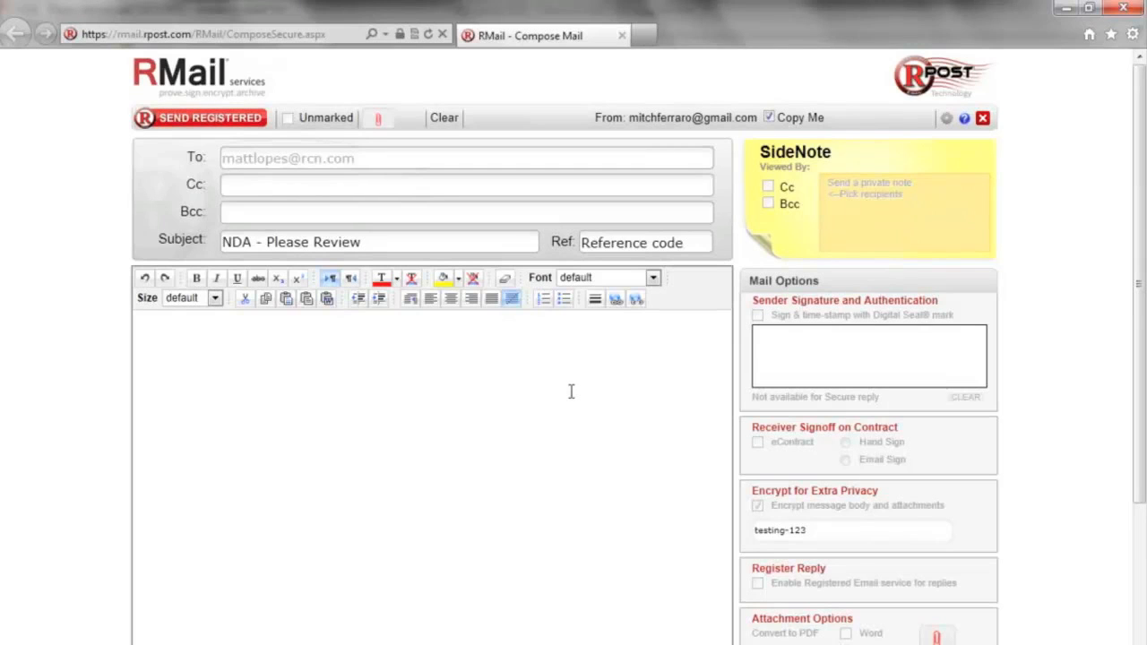